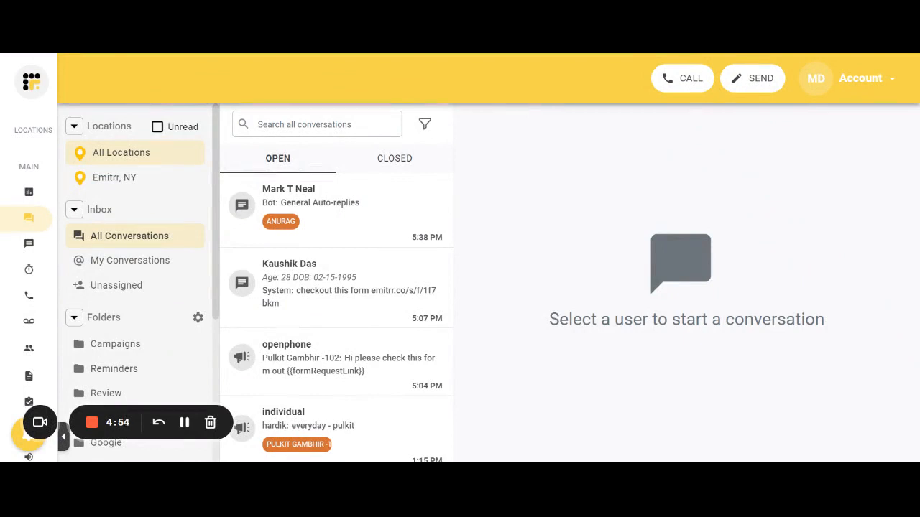
mouse_move(866, 86)
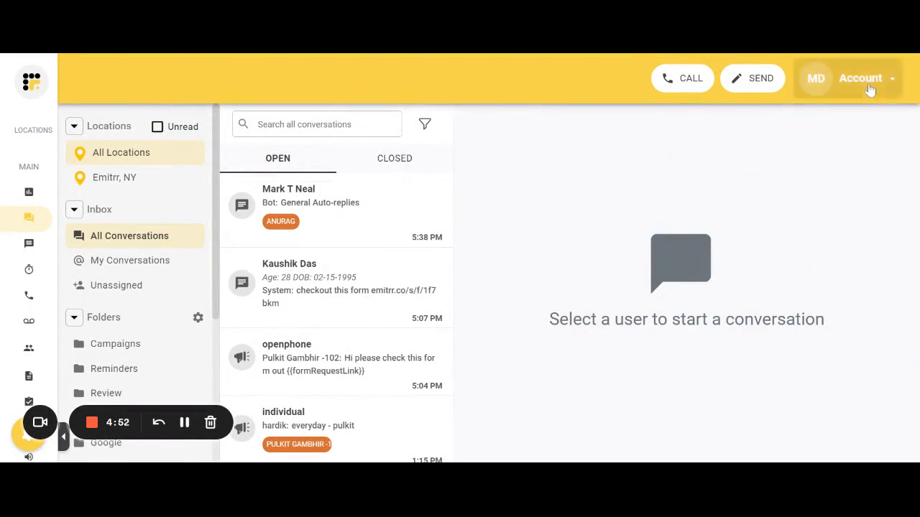
- Choose Billing from the Account dropdown in the top bar
left_click(860, 78)
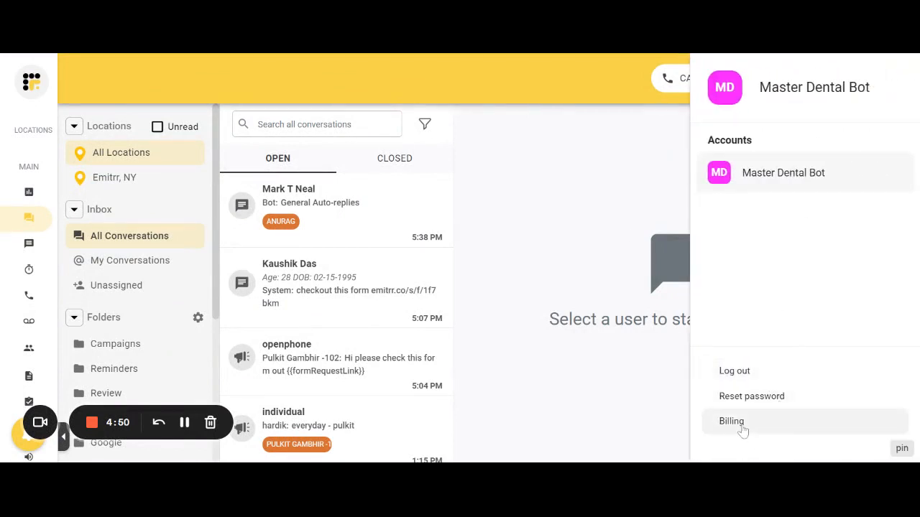
left_click(731, 421)
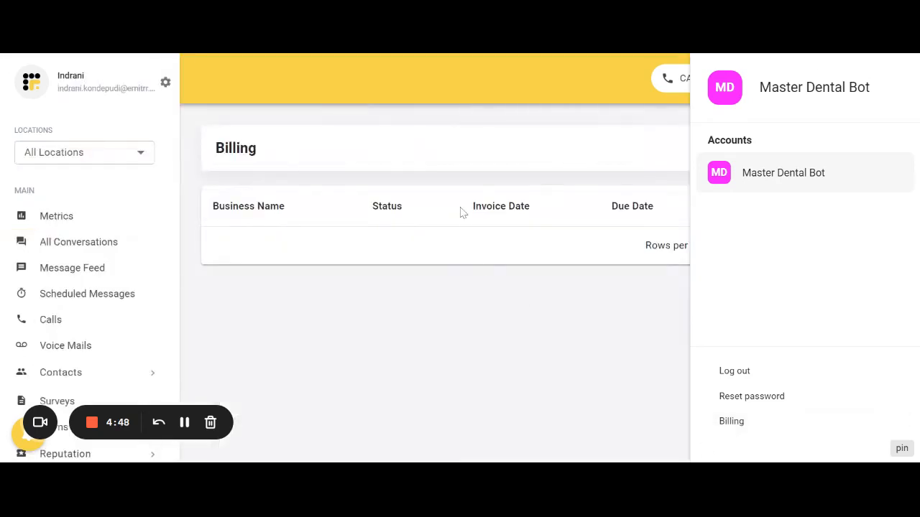
- Dismiss the account side panel to reveal the empty invoice table with Total and View columns
left_click(444, 302)
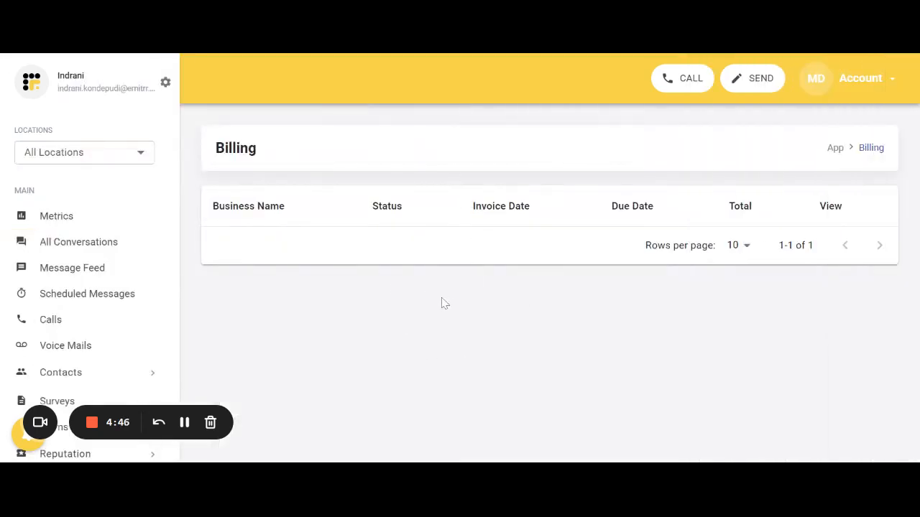
mouse_move(437, 269)
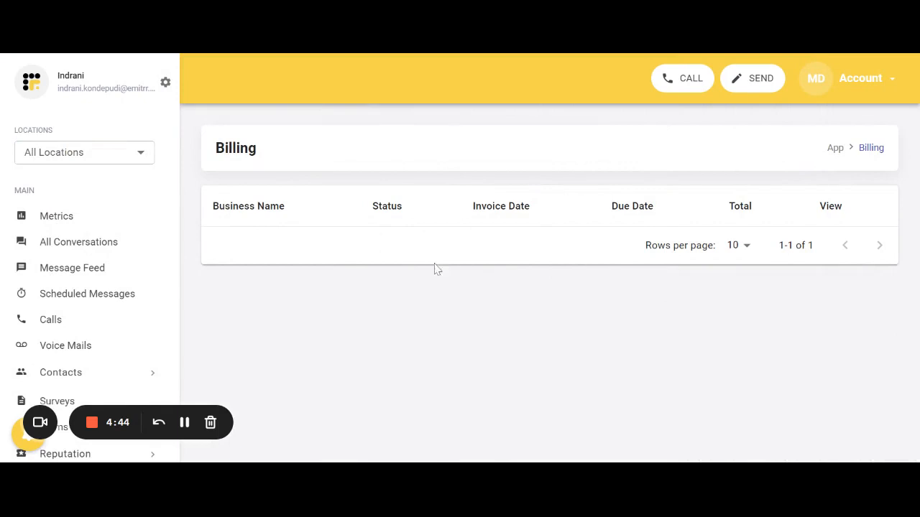
mouse_move(376, 274)
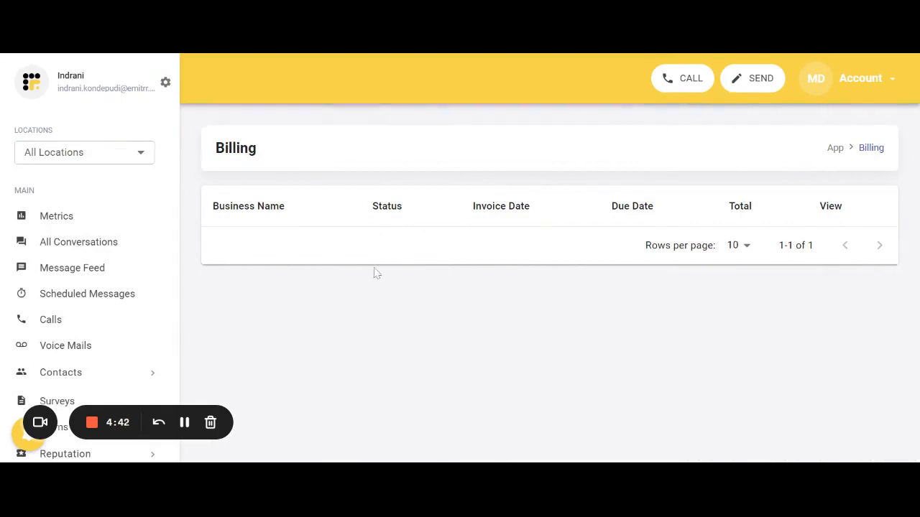
mouse_move(481, 264)
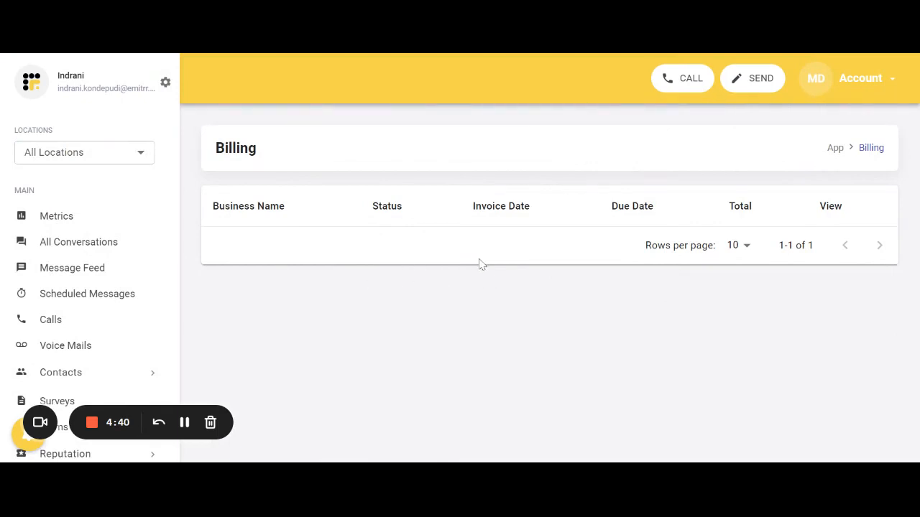
mouse_move(528, 249)
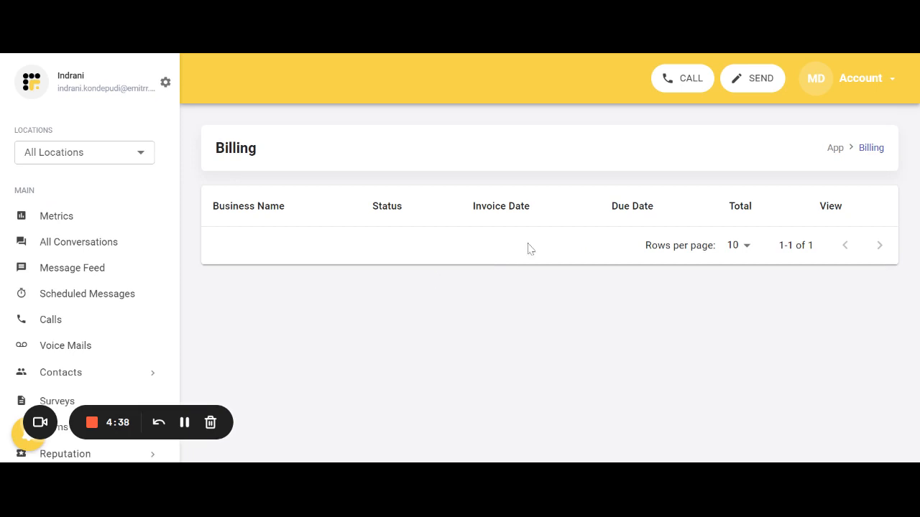
mouse_move(822, 257)
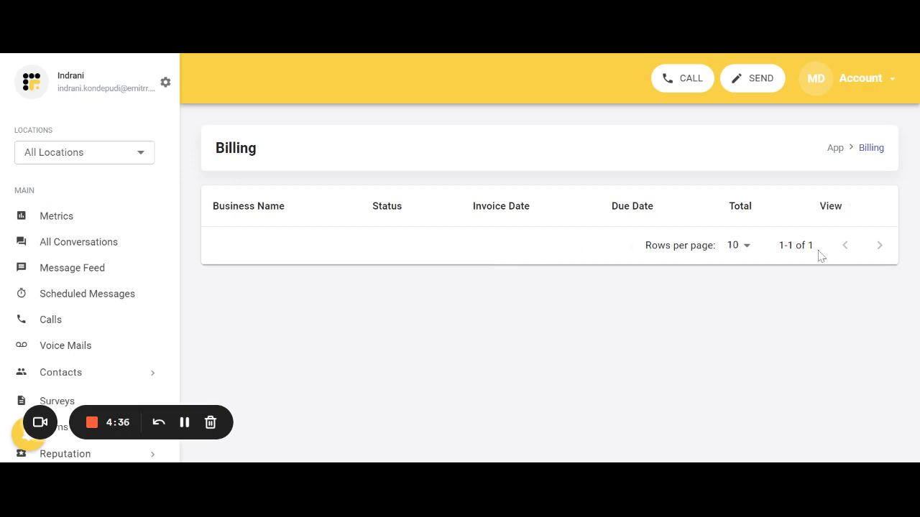
mouse_move(865, 275)
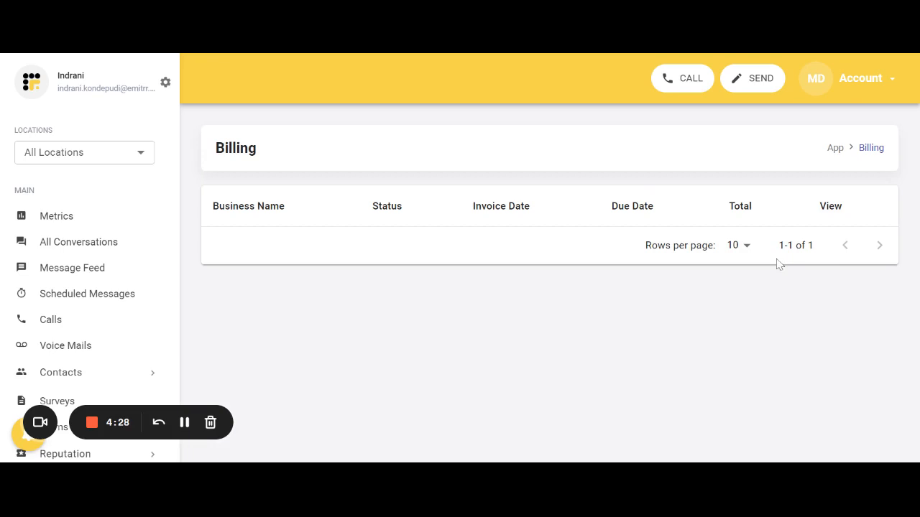
mouse_move(796, 278)
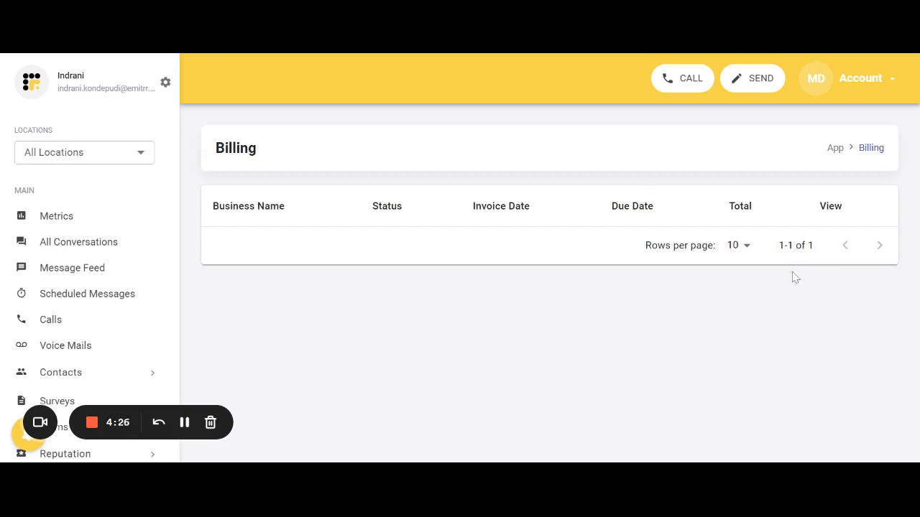
mouse_move(501, 297)
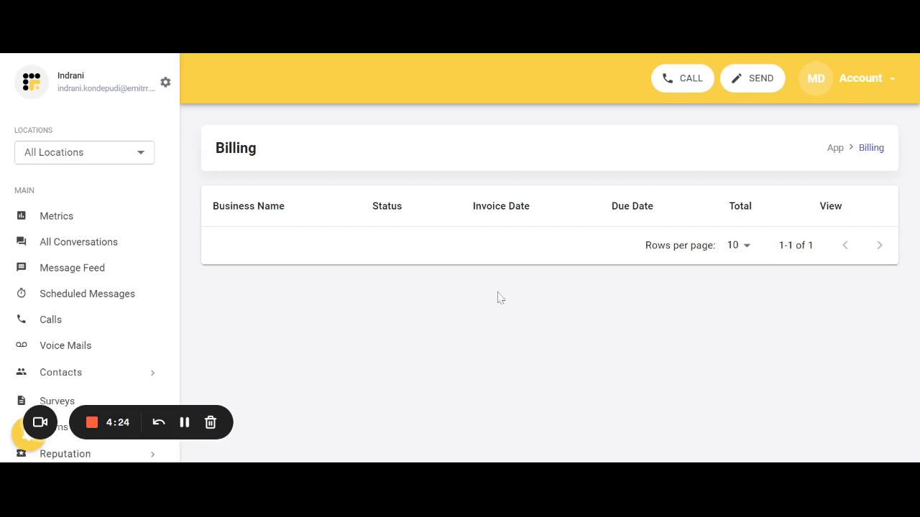
mouse_move(272, 349)
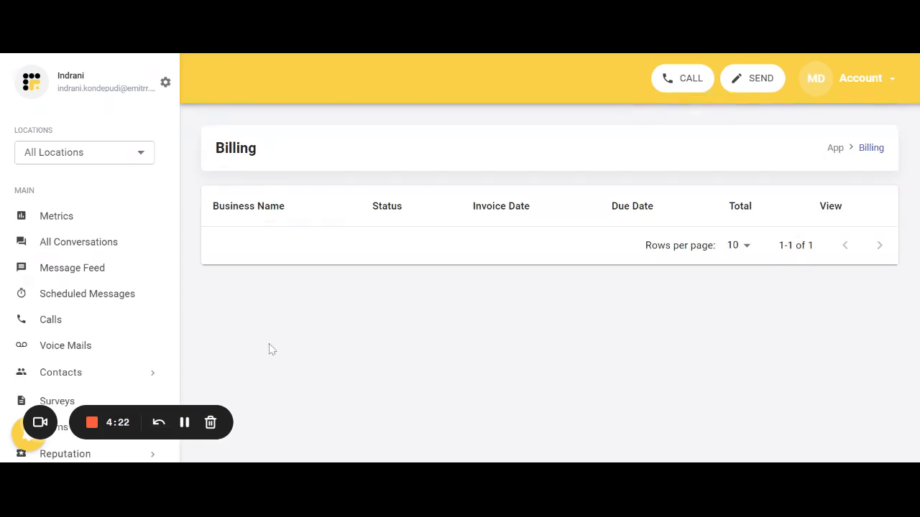
mouse_move(128, 428)
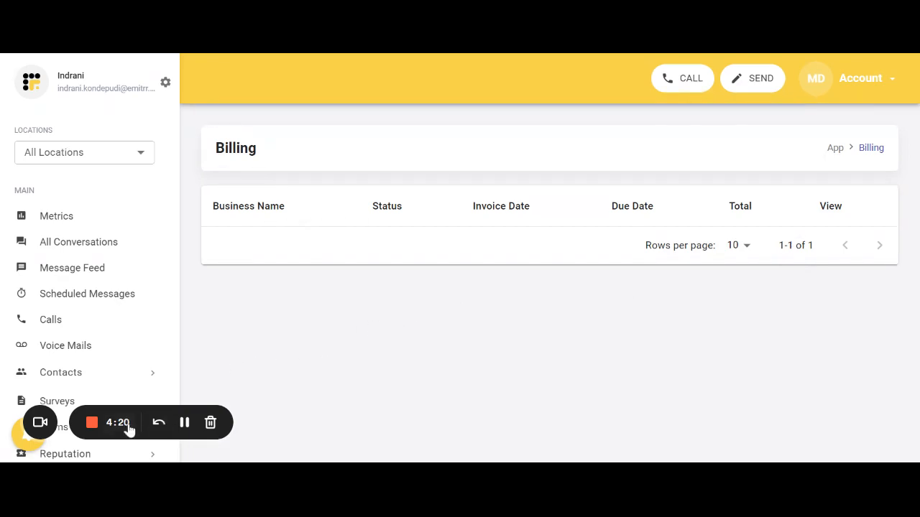